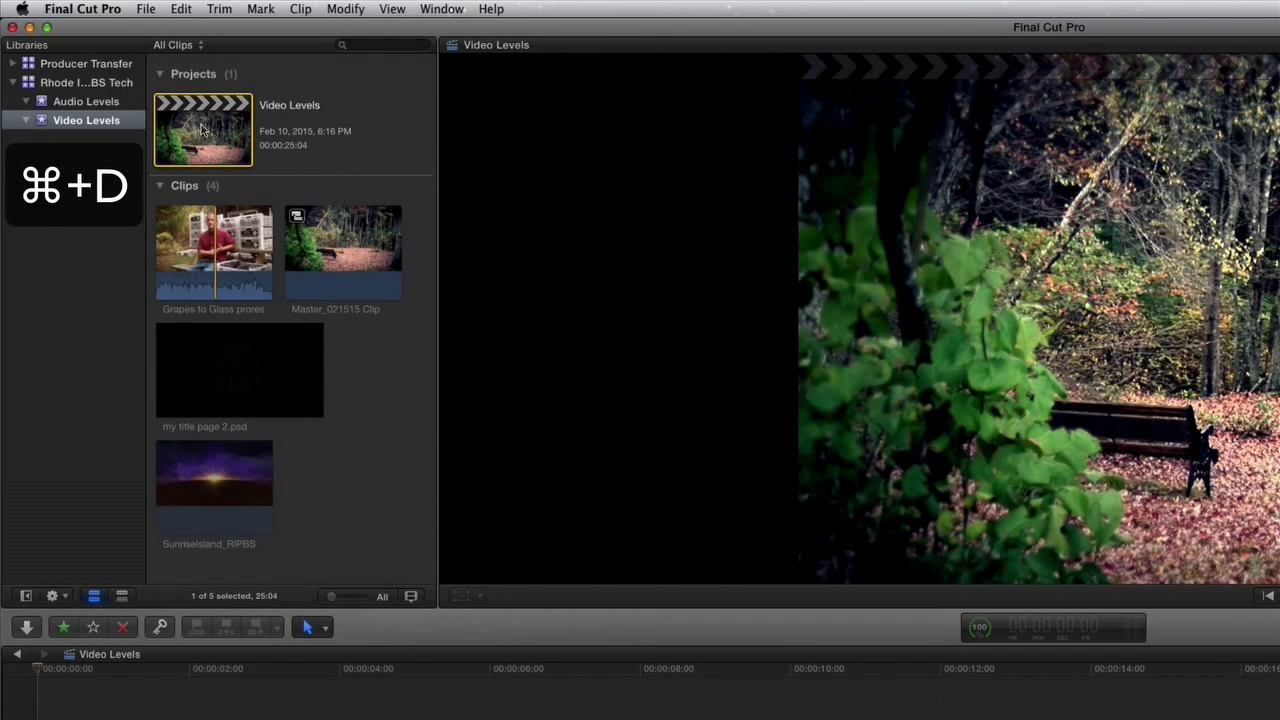
Step: Duplicate the Video Levels project with Cmd+D and rename the copy Master_021115
key("cmd+d")
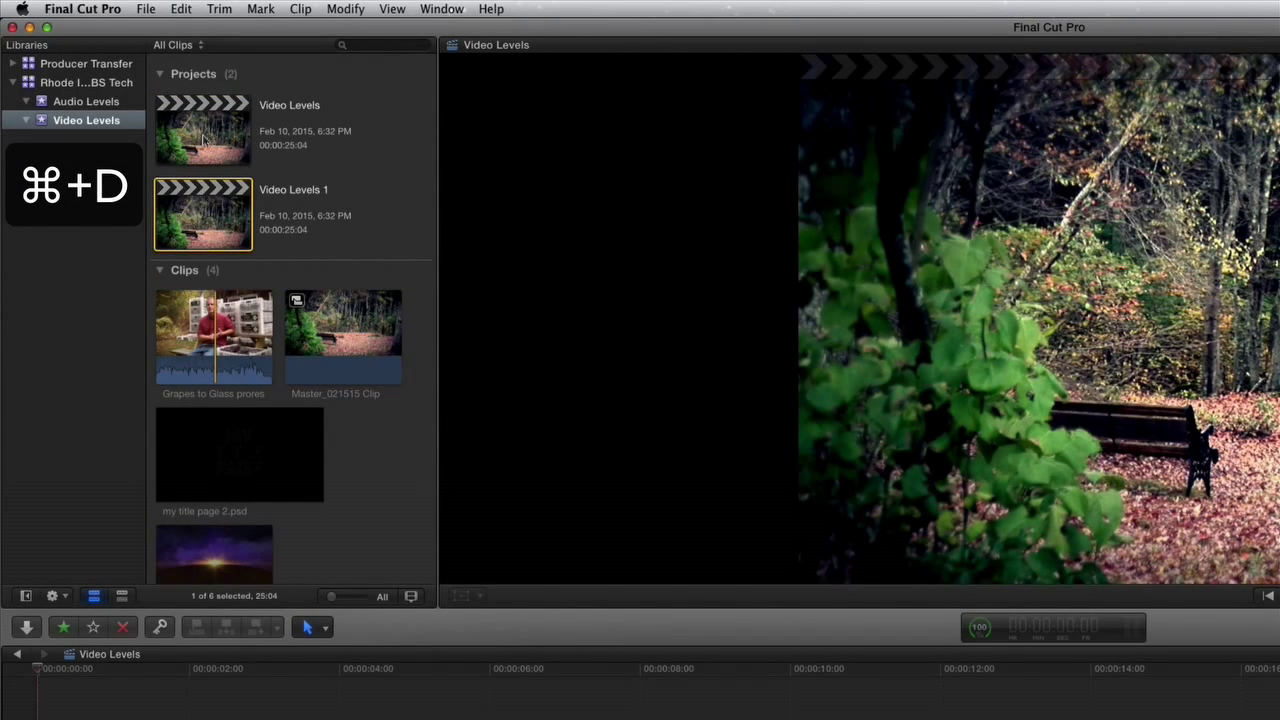
double_click(296, 188)
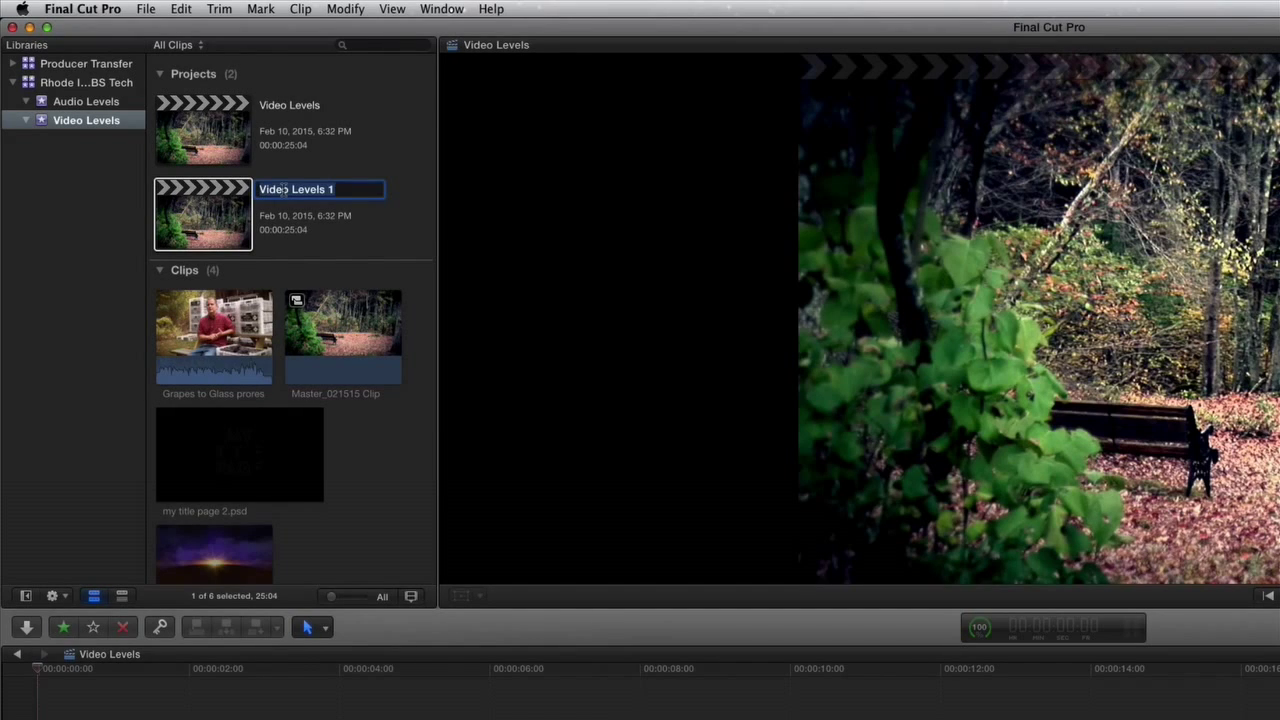
type("Master_")
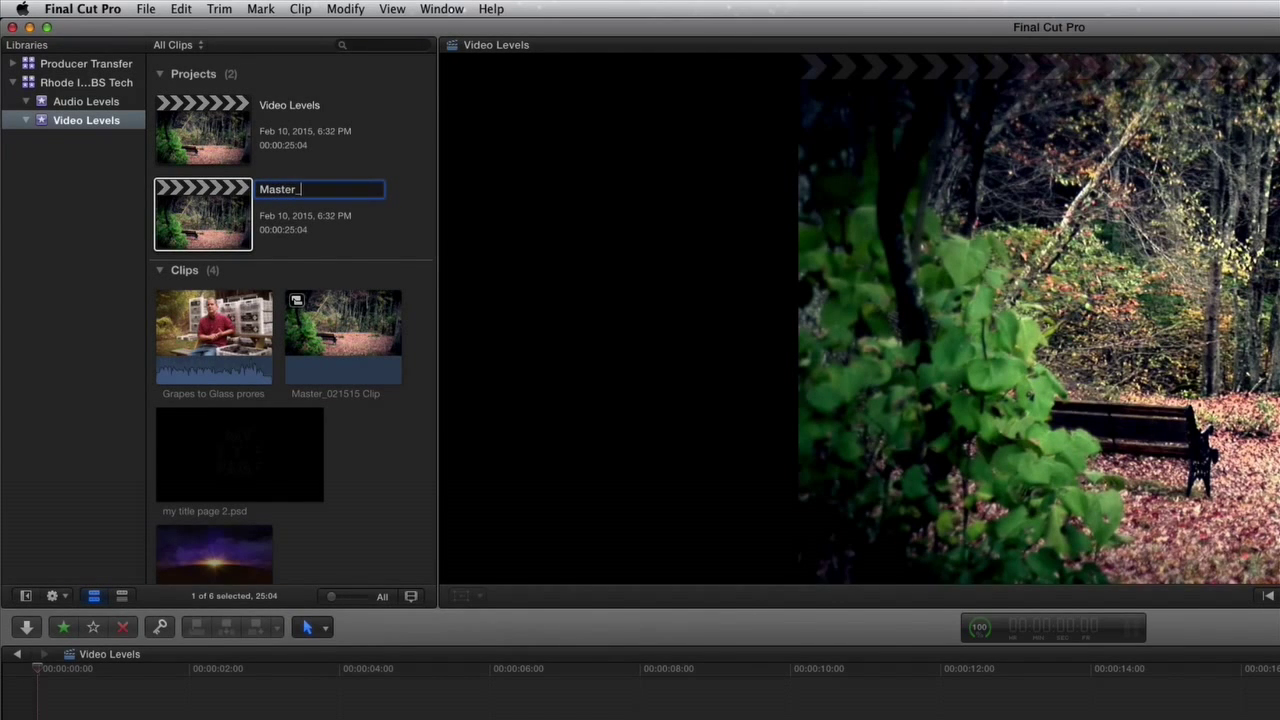
type("021115")
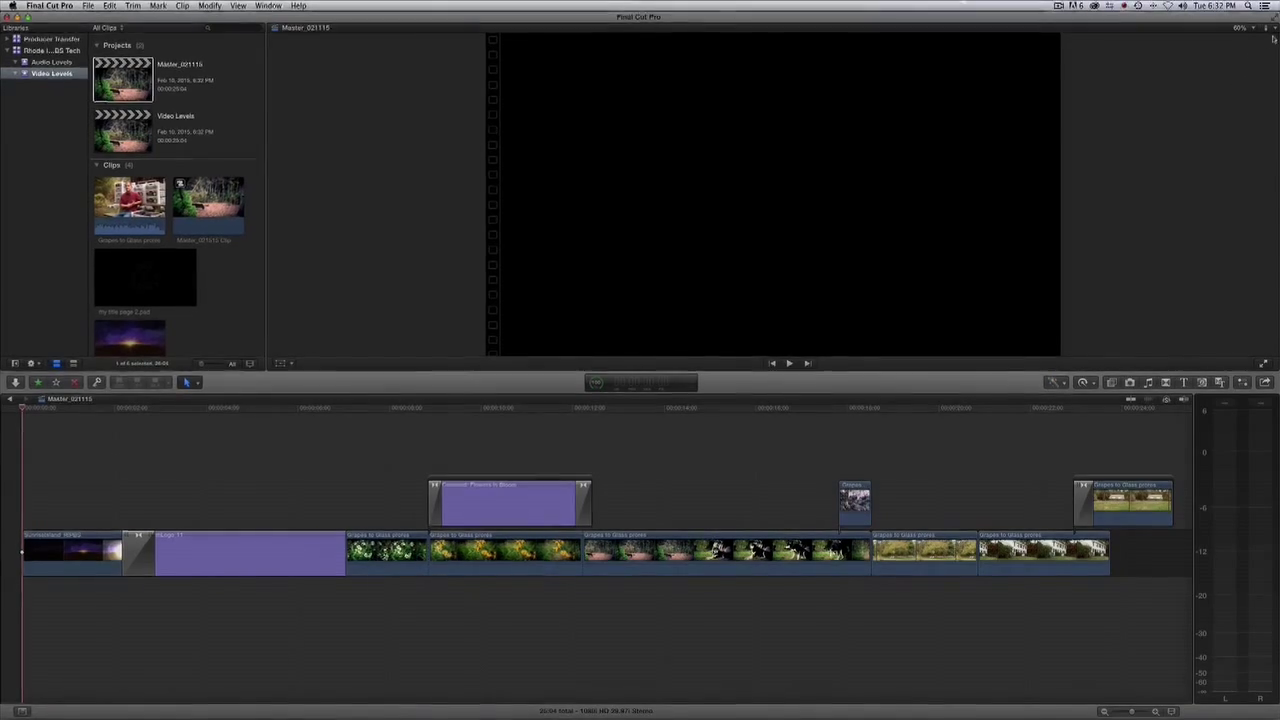
Step: Show video scopes beside the viewer as a luma waveform measured in IRE units
left_click(1274, 42)
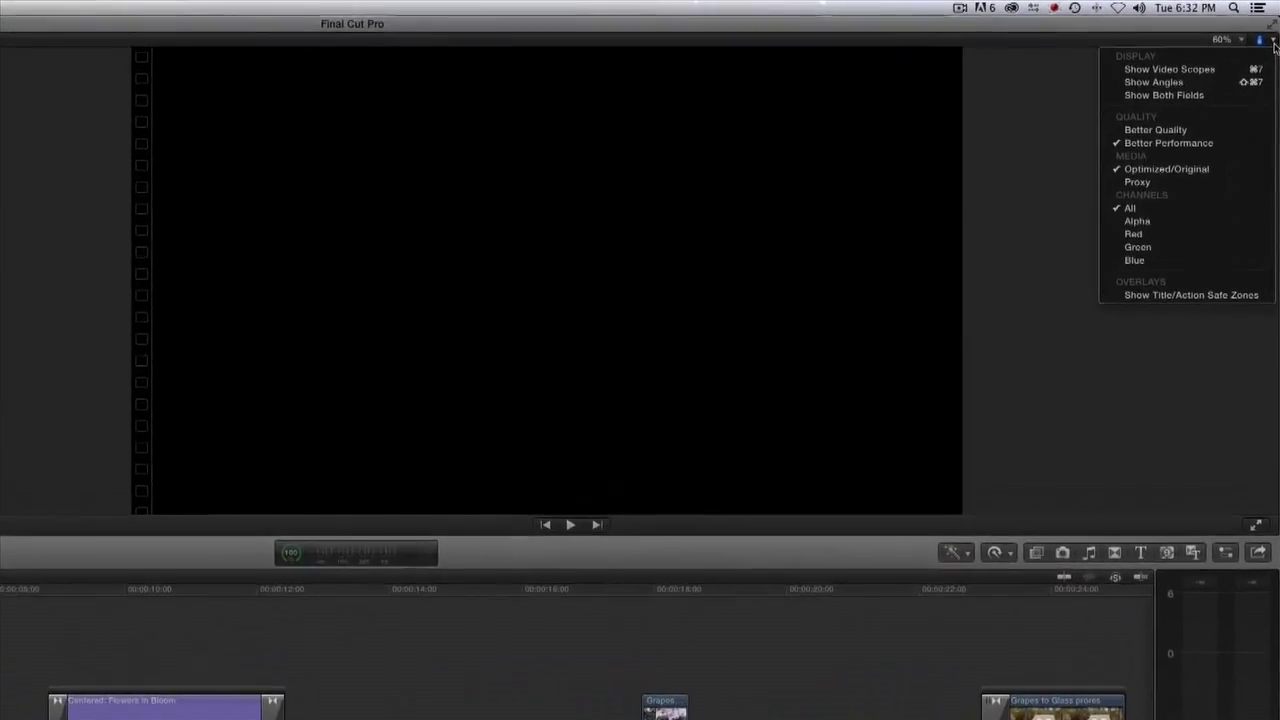
mouse_move(1160, 74)
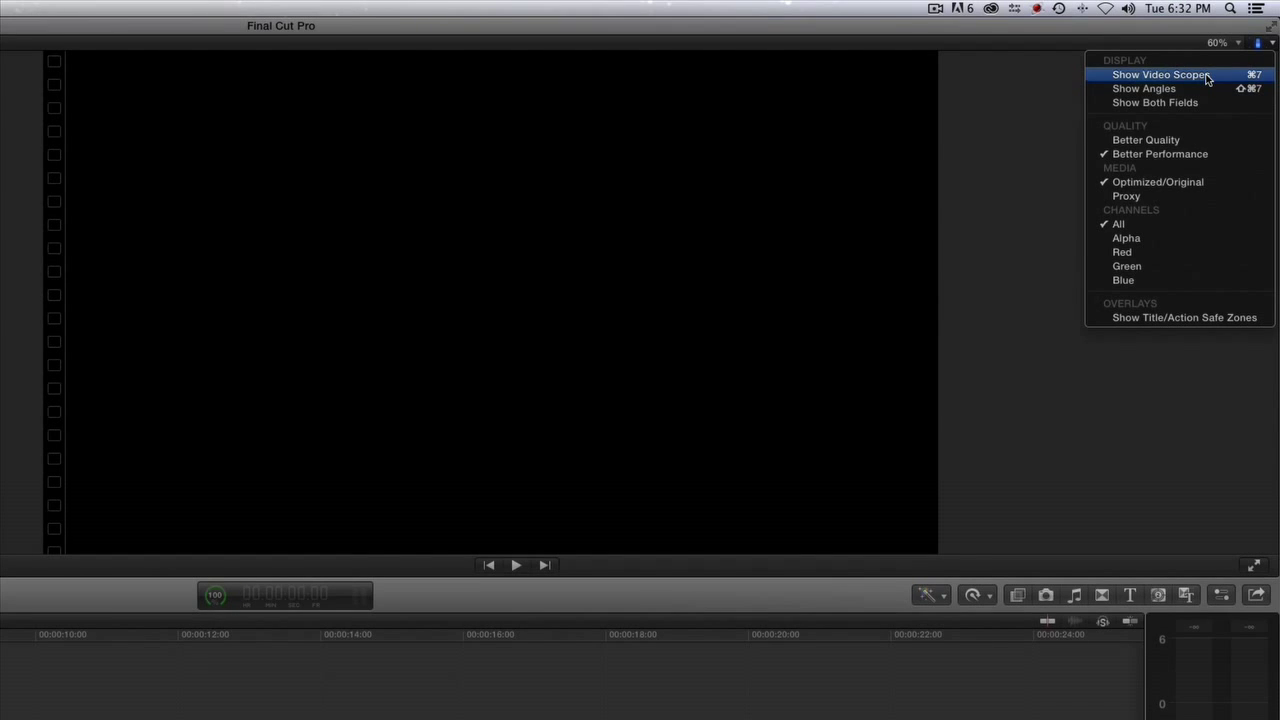
left_click(1162, 74)
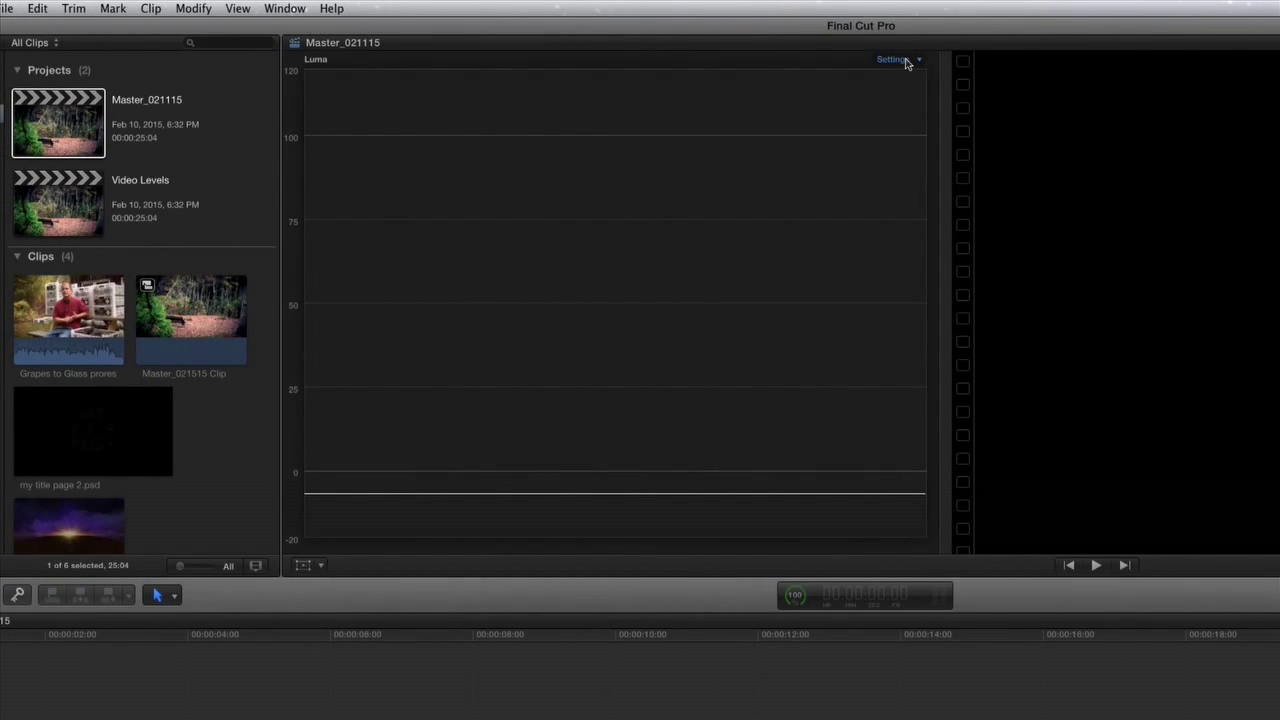
left_click(896, 60)
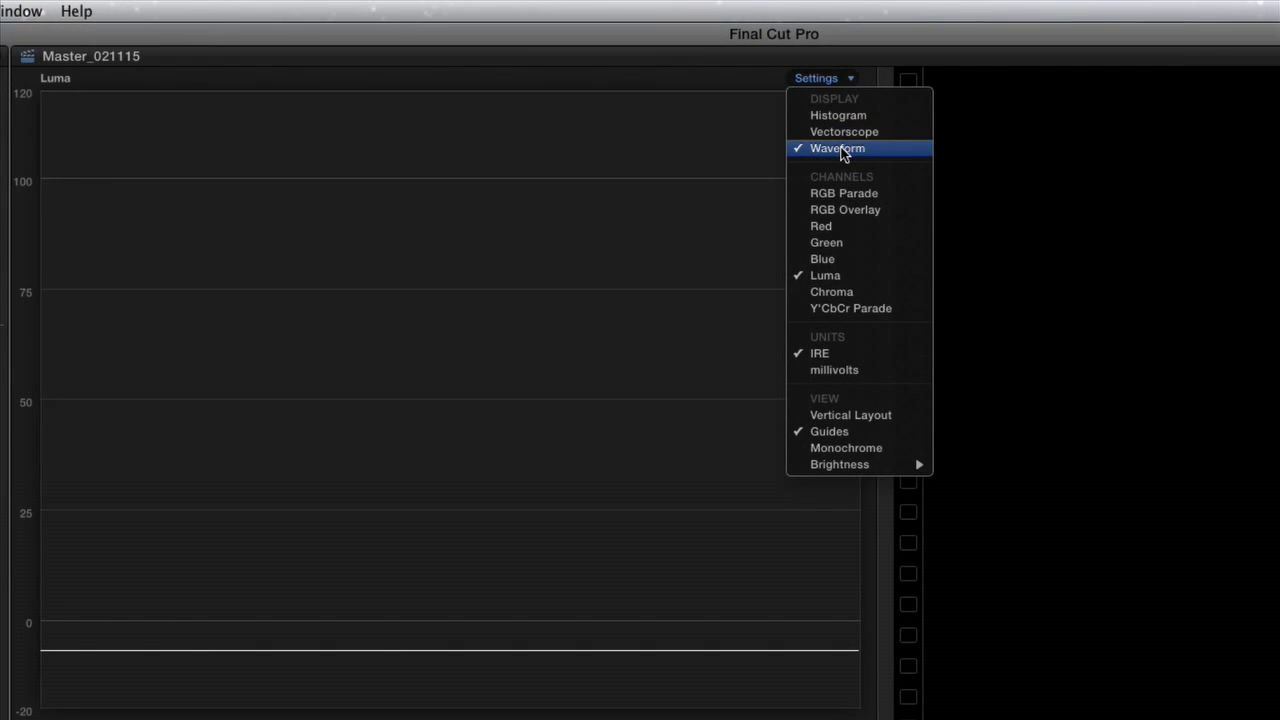
mouse_move(824, 352)
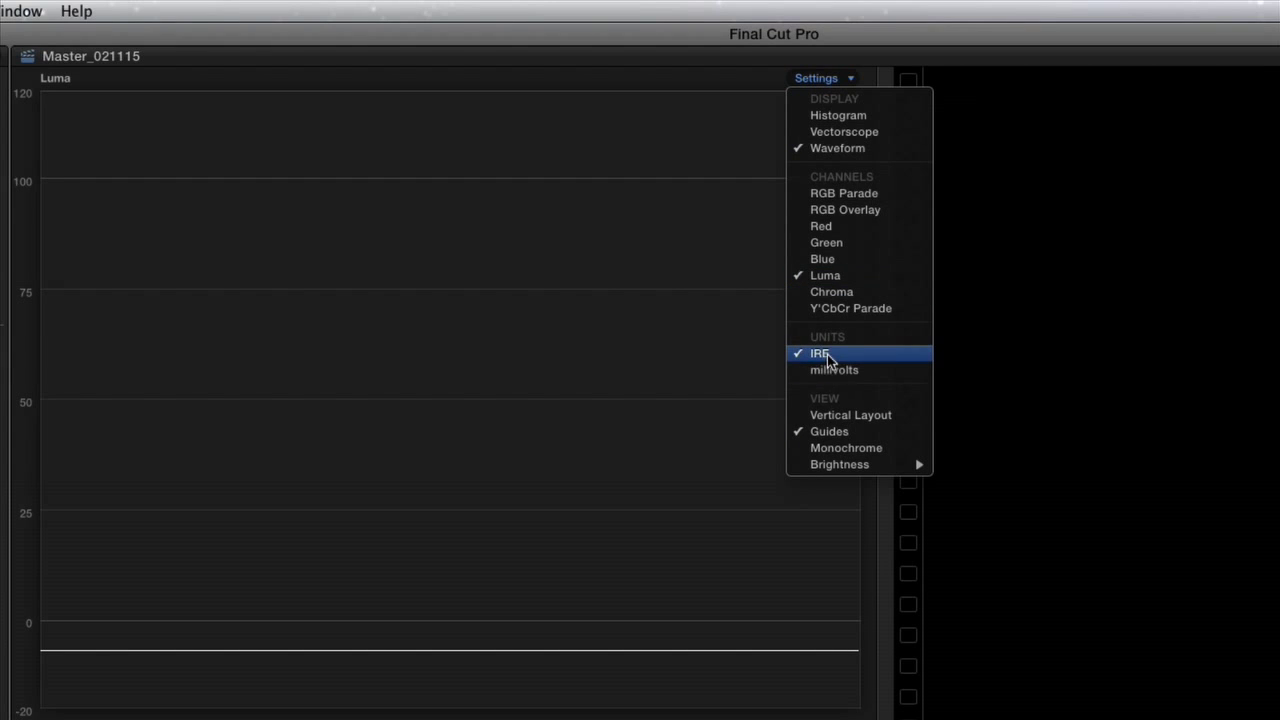
left_click(820, 352)
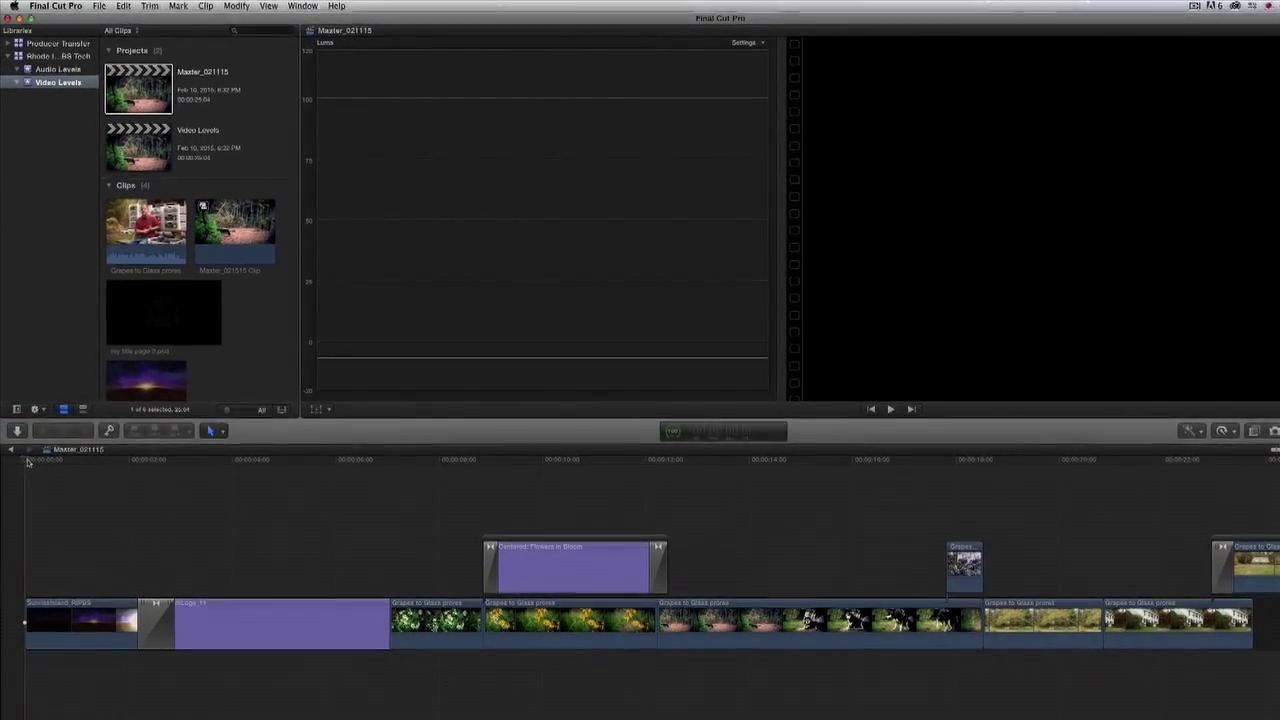
left_click(94, 474)
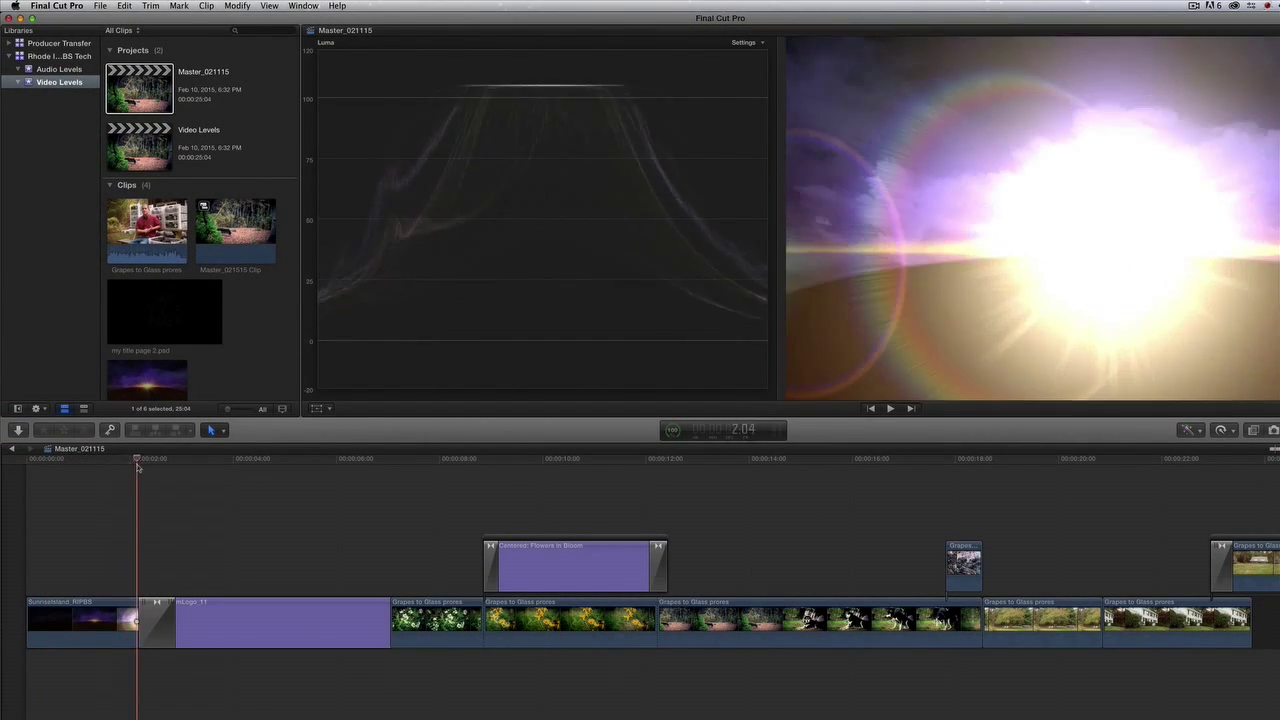
left_click(156, 470)
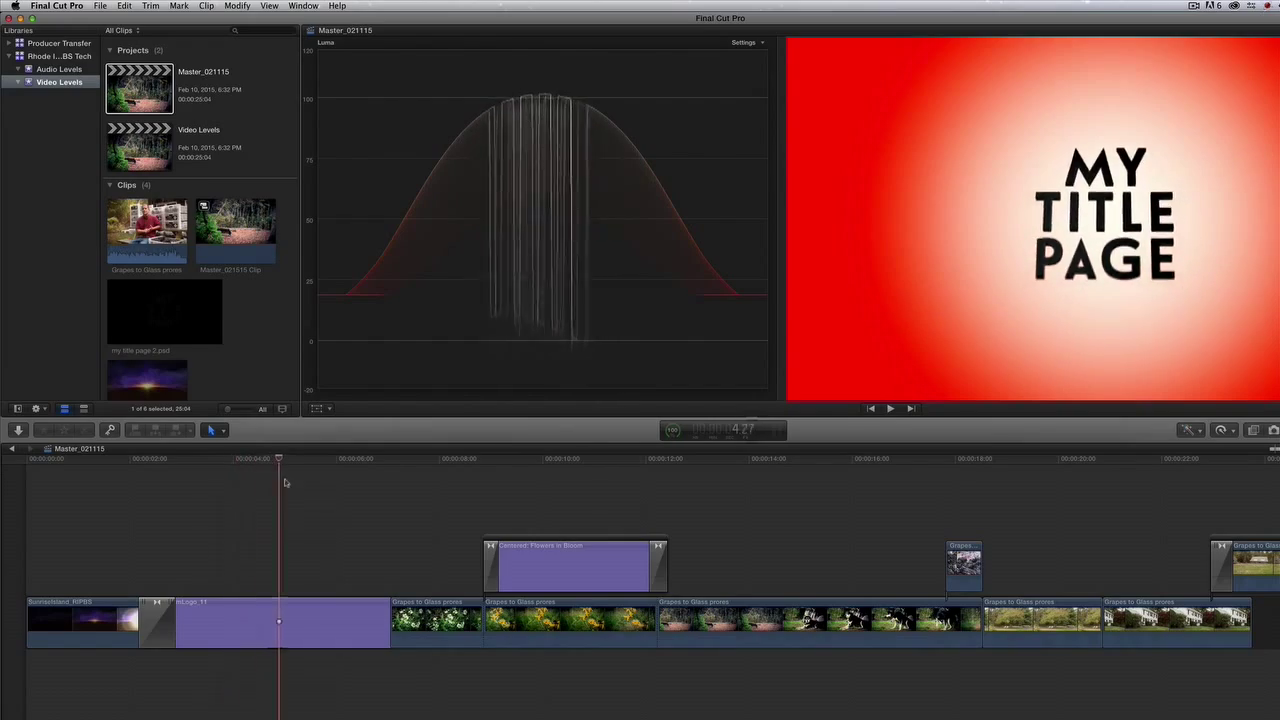
left_click(480, 458)
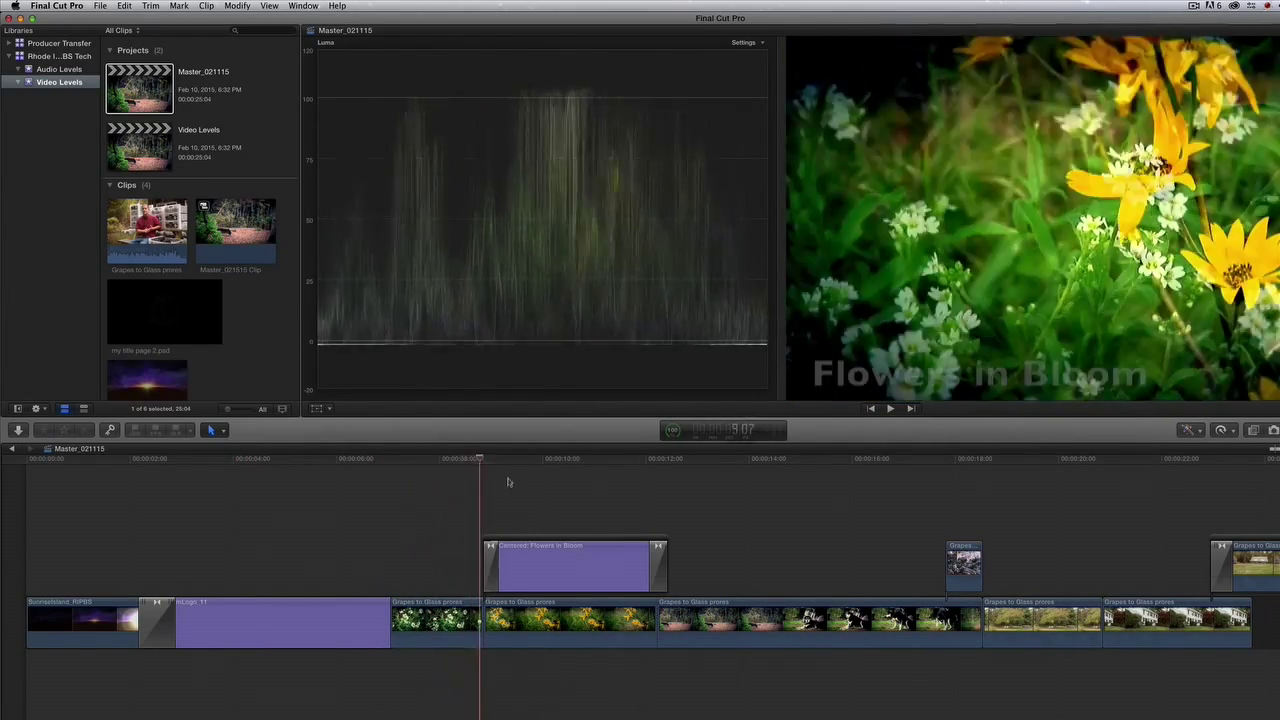
left_click(818, 466)
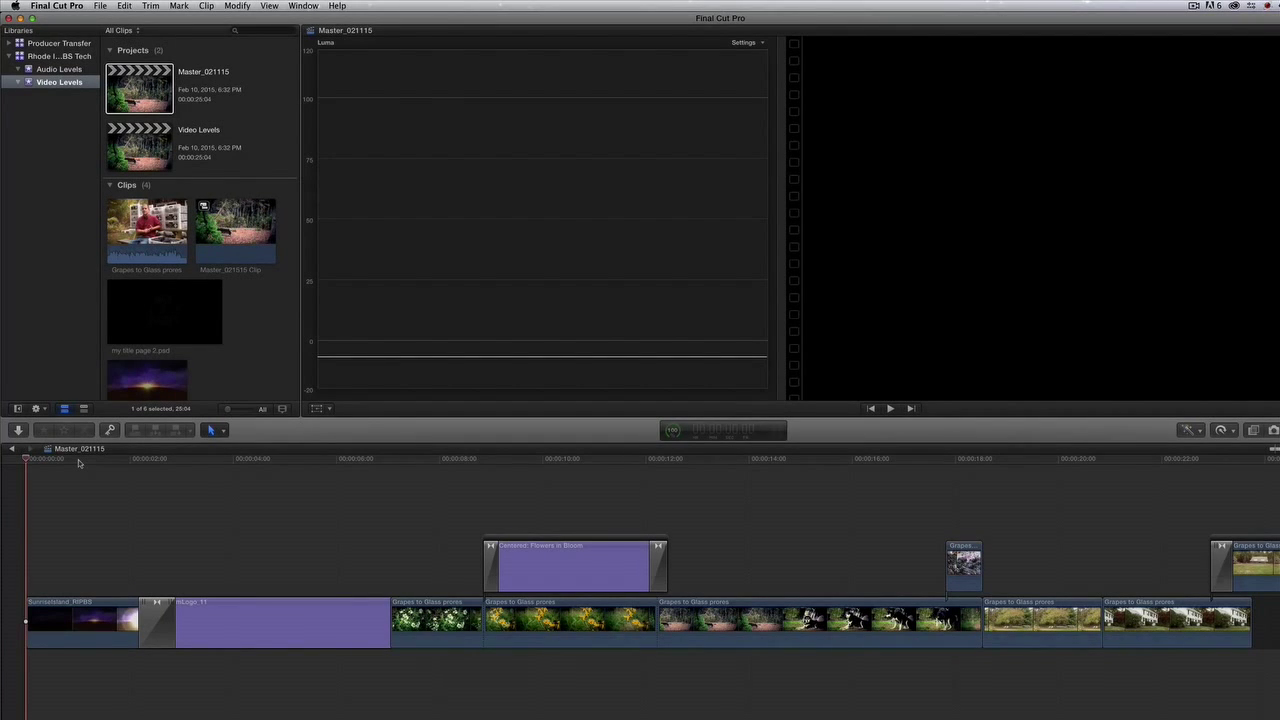
Step: Select all timeline clips and combine them into a new compound clip via File > New
key("cmd+a")
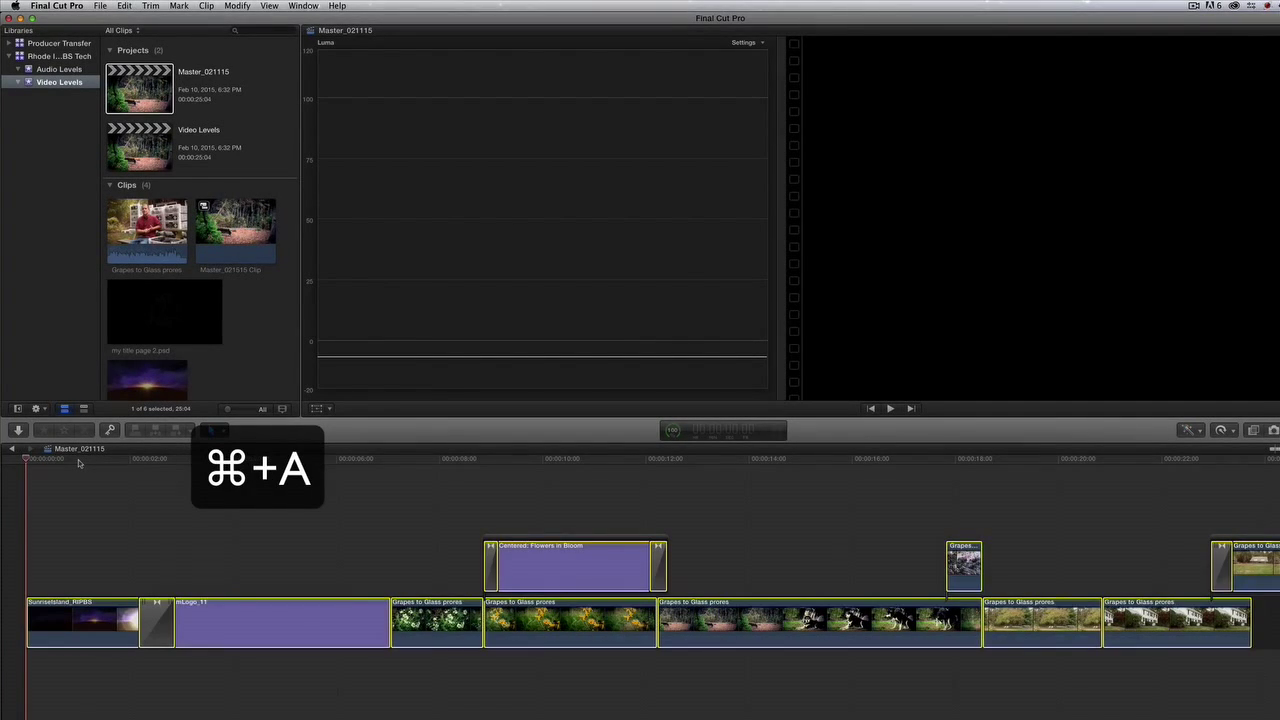
key("cmd+a")
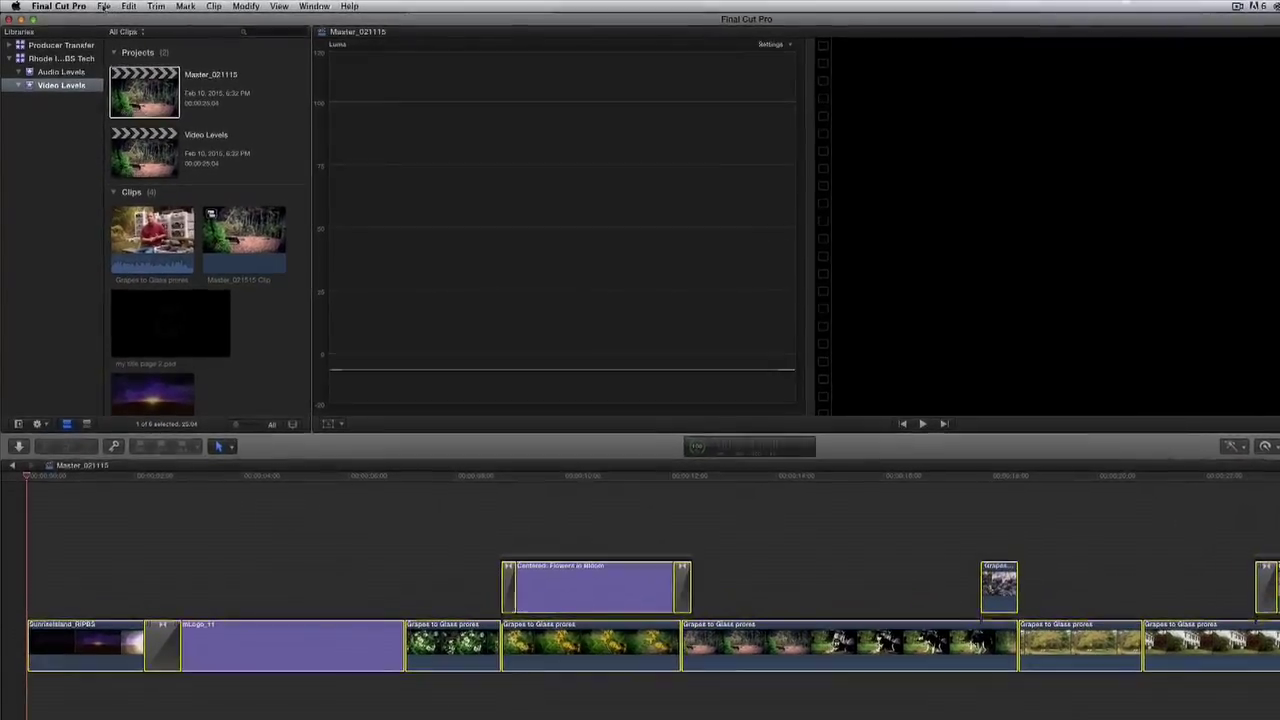
left_click(108, 12)
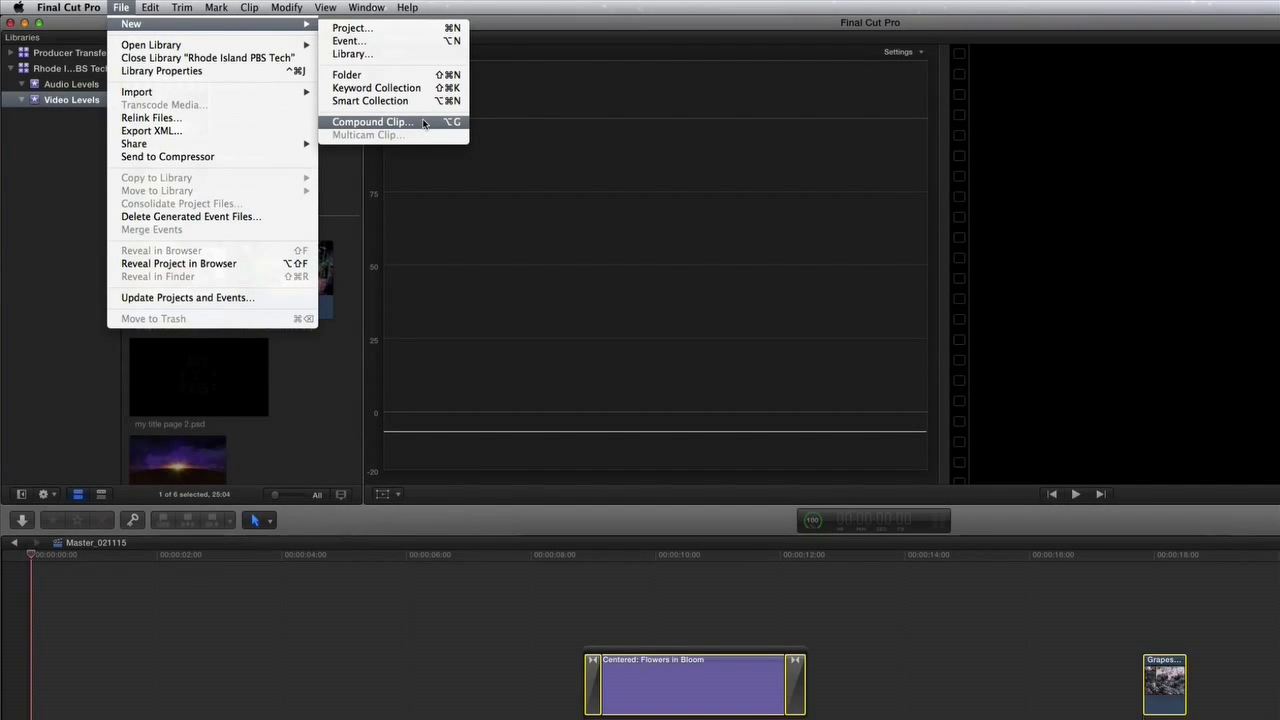
left_click(372, 122)
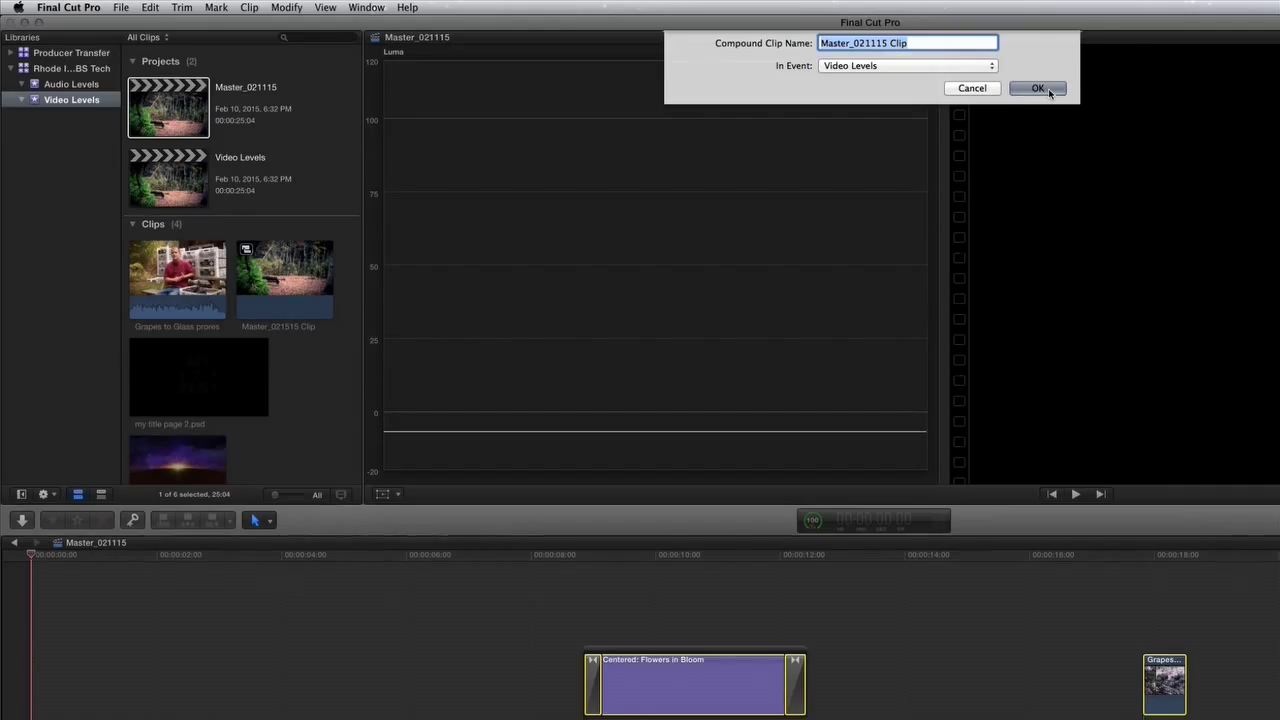
left_click(1036, 88)
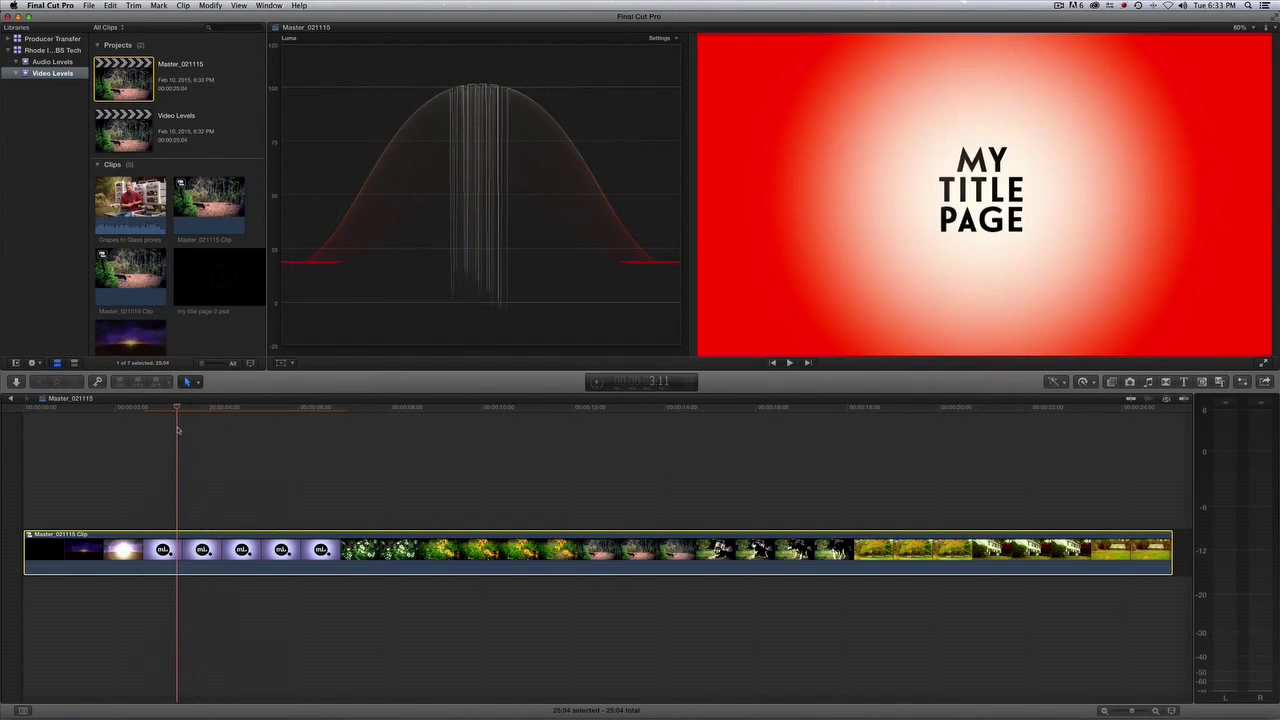
Step: Search the Effects Browser for 'bro' and apply Broadcast Safe to the compound clip
left_click(124, 410)
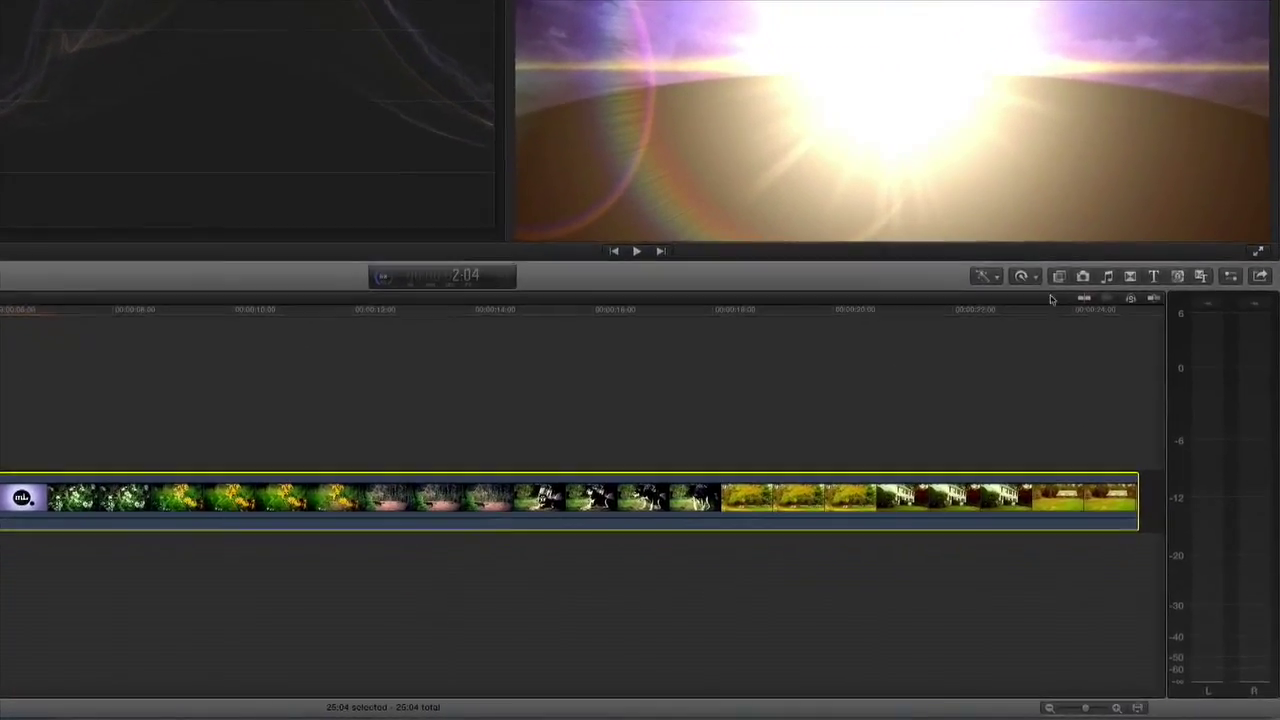
left_click(1014, 184)
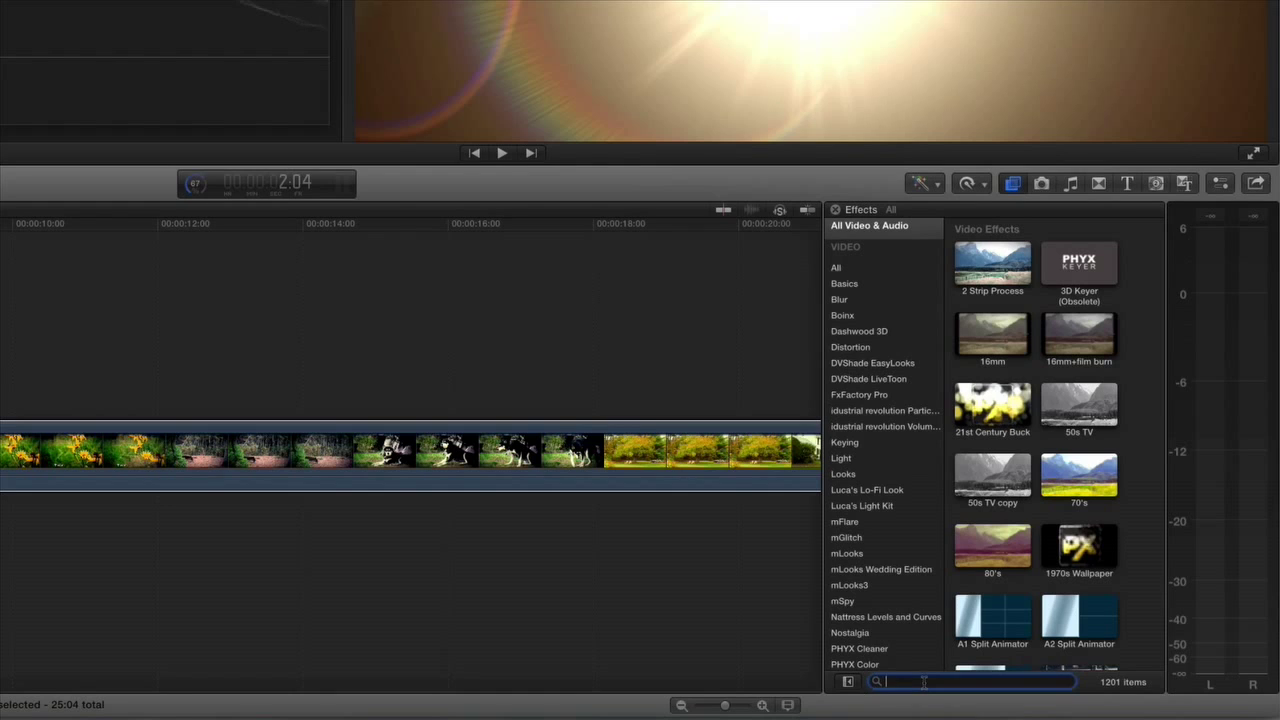
type("broadcast")
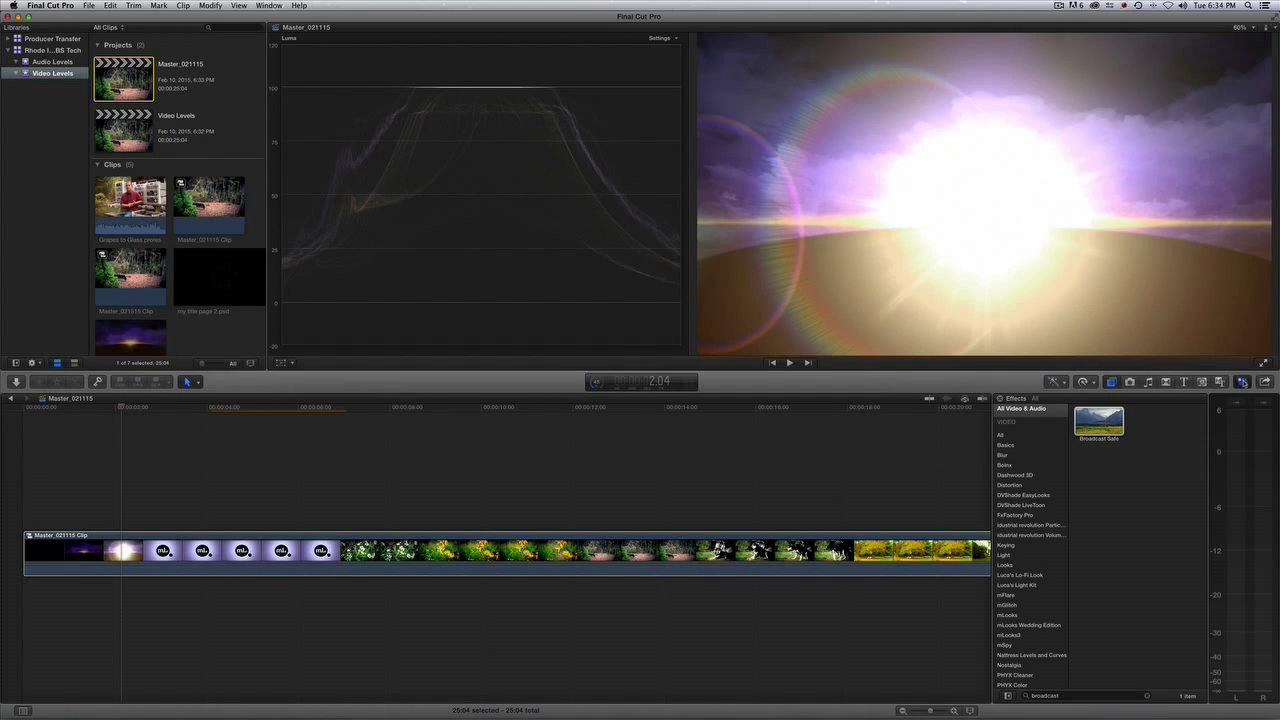
left_click(1240, 382)
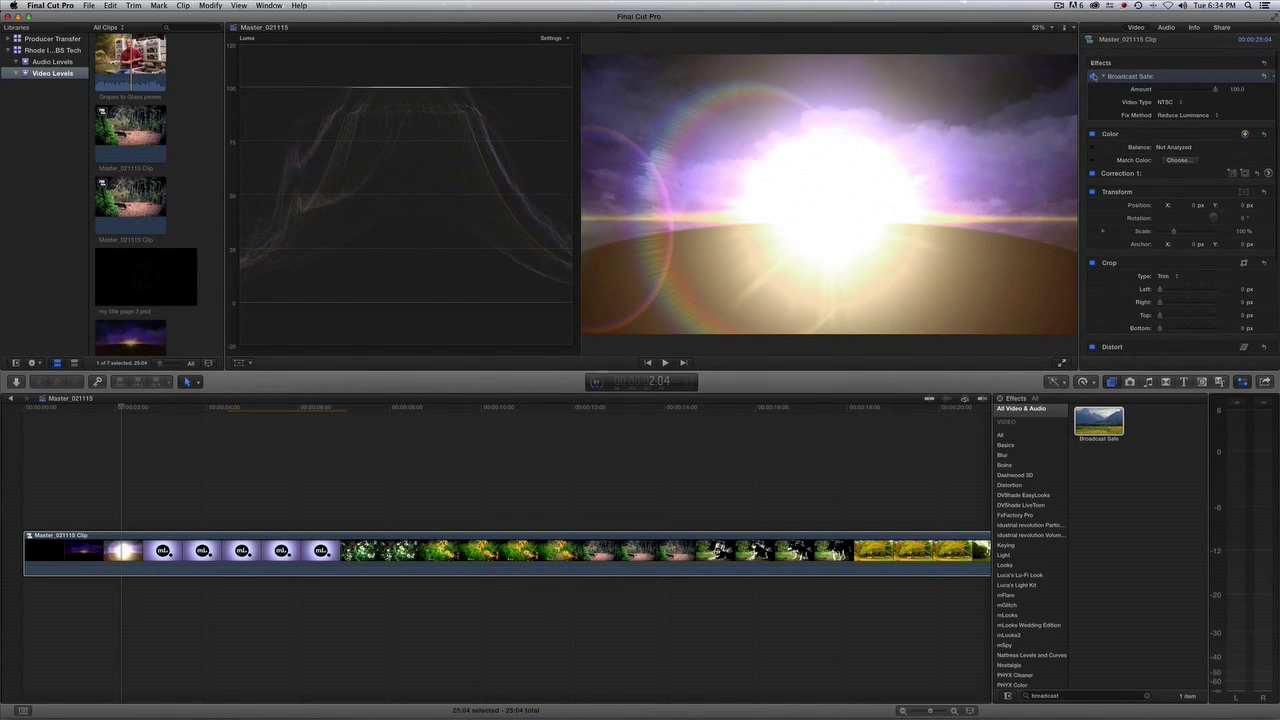